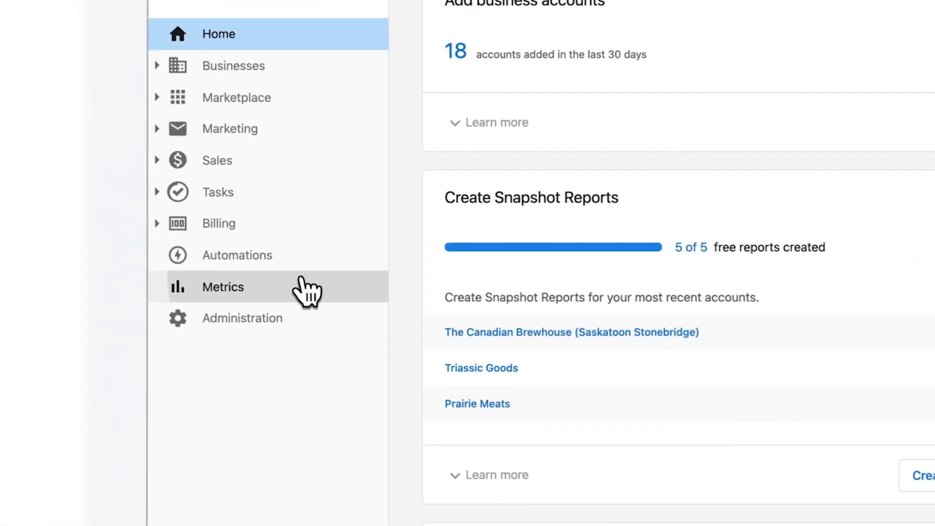
Select the 'How to Pair the Ad Medium With the Objective' lesson in Get Started With Digital Ads
{"action": "left_click", "coordinate": [222, 287]}
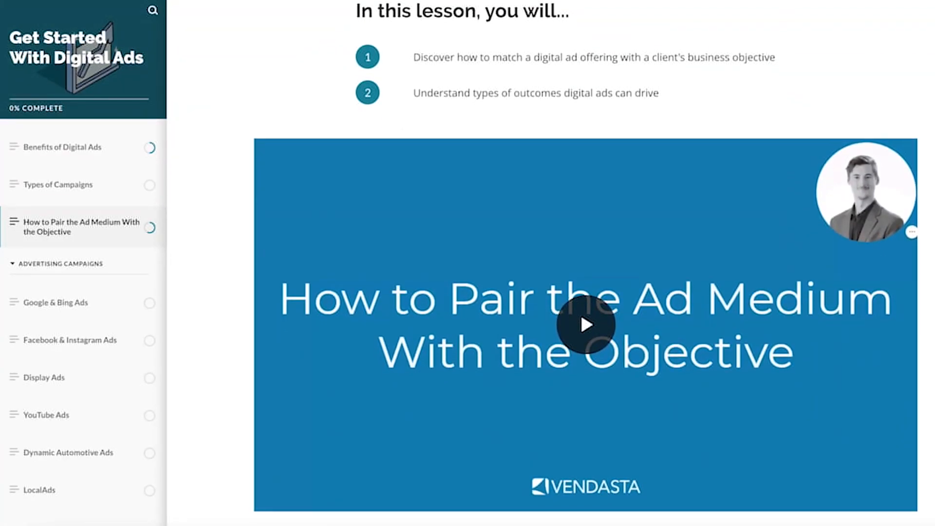
Scroll through the community category cards (New Releases, Feature Requests, Venditio) and back to the top
{"action": "scroll", "scroll_direction": "down", "scroll_amount": 3}
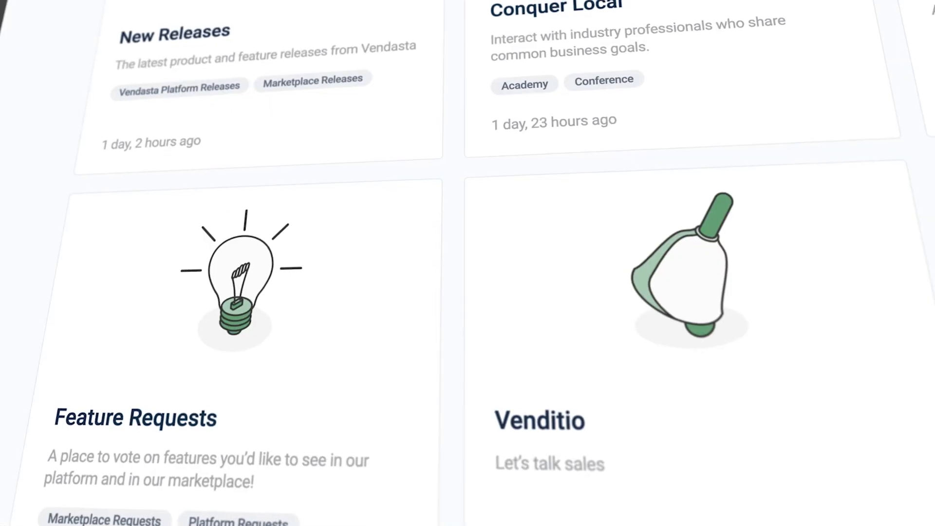
{"action": "scroll", "scroll_direction": "up", "scroll_amount": 3}
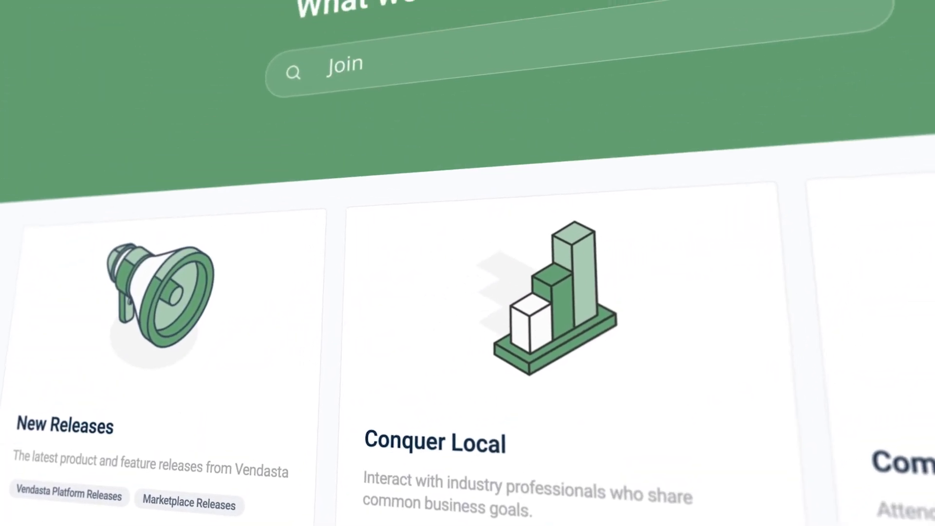